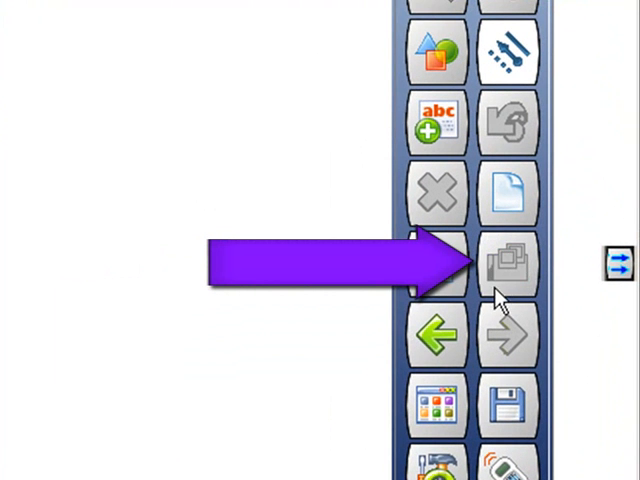
- Open the content gallery from the Workspace toolbar
{"action": "left_click", "coordinate": [509, 262]}
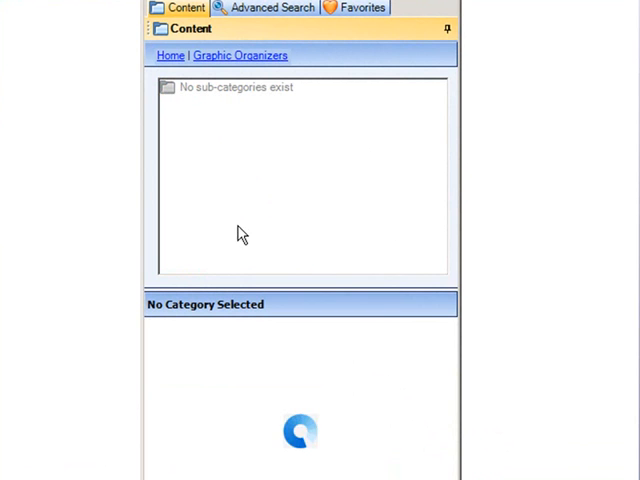
{"action": "mouse_move", "coordinate": [443, 406]}
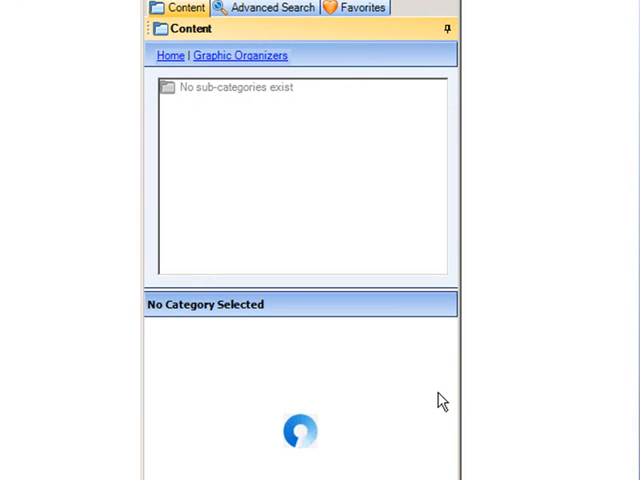
- Leave Graphic Organizers and go back to the gallery's Home category list
{"action": "left_click", "coordinate": [240, 55]}
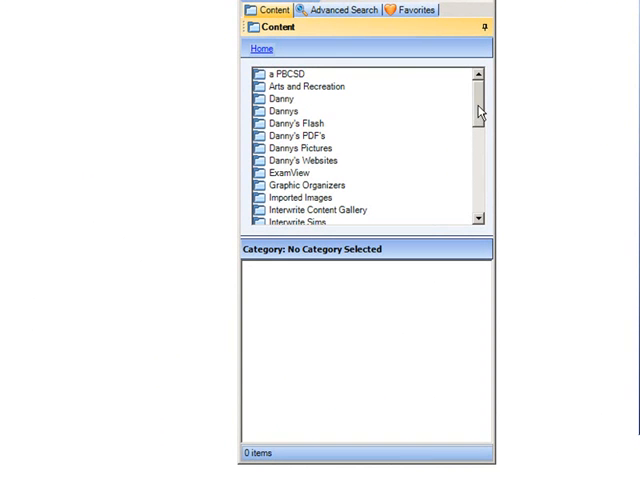
- Open the Math category and list its items, including graph paper
{"action": "scroll", "scroll_direction": "down", "scroll_amount": 3}
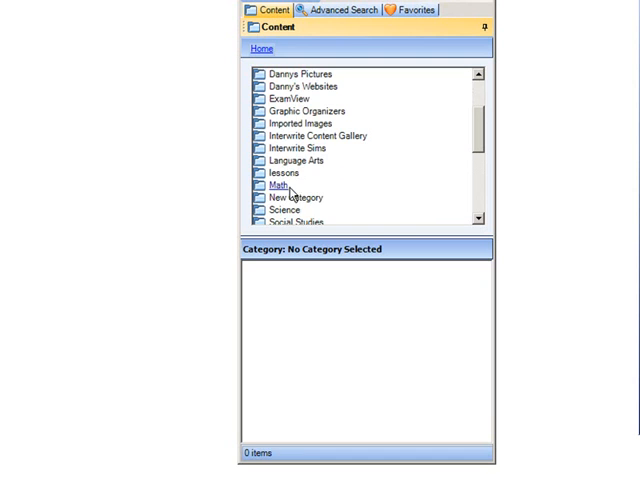
{"action": "left_click", "coordinate": [282, 184]}
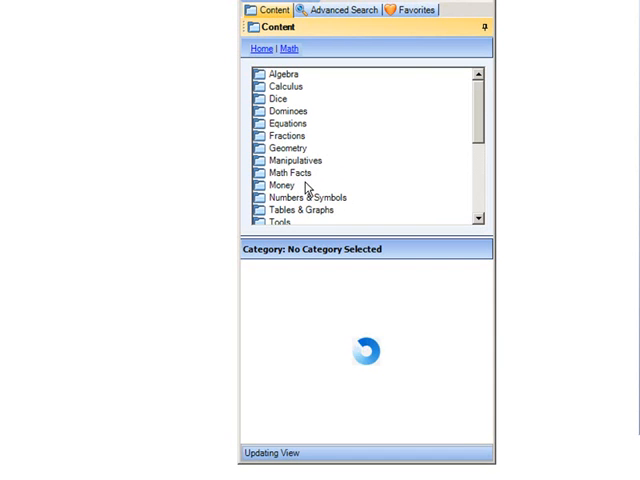
{"action": "left_click", "coordinate": [307, 198]}
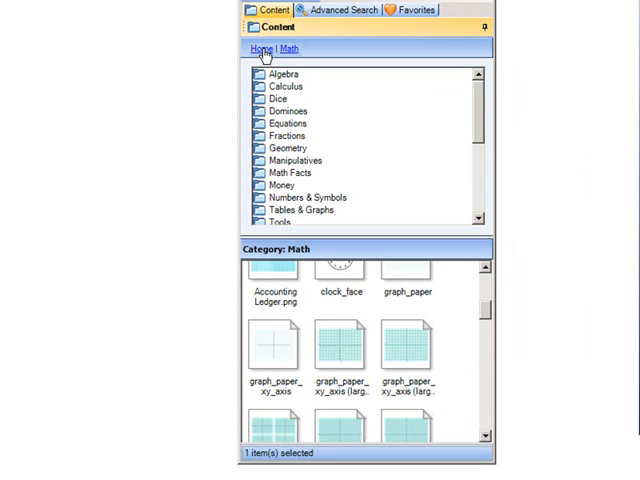
- Go Home, open Interwrite Sims > Science, and choose the Human Heart simulation
{"action": "left_click", "coordinate": [261, 49]}
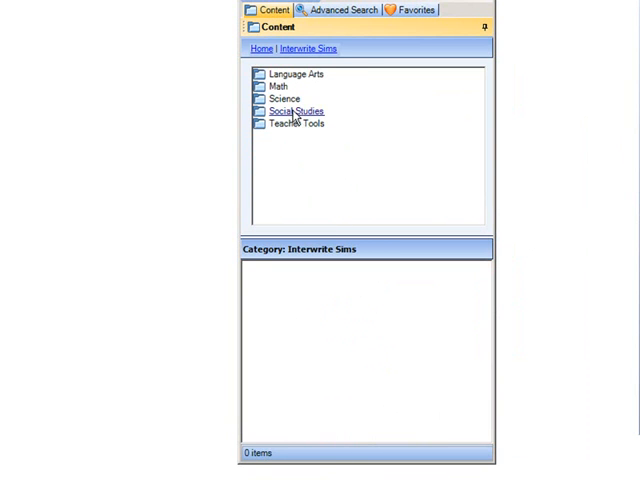
{"action": "left_click", "coordinate": [285, 98]}
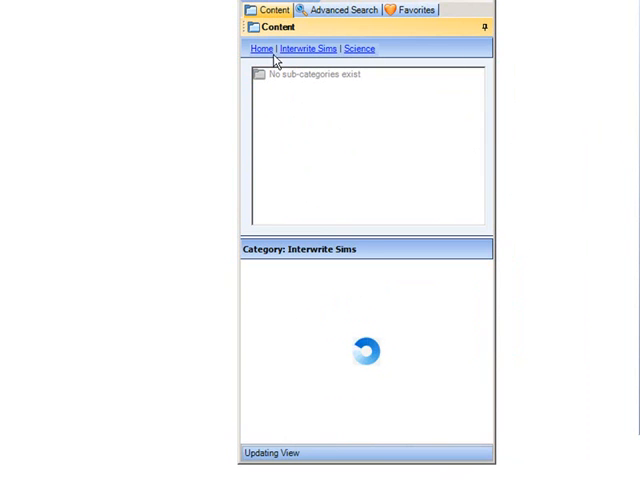
{"action": "left_click", "coordinate": [359, 49]}
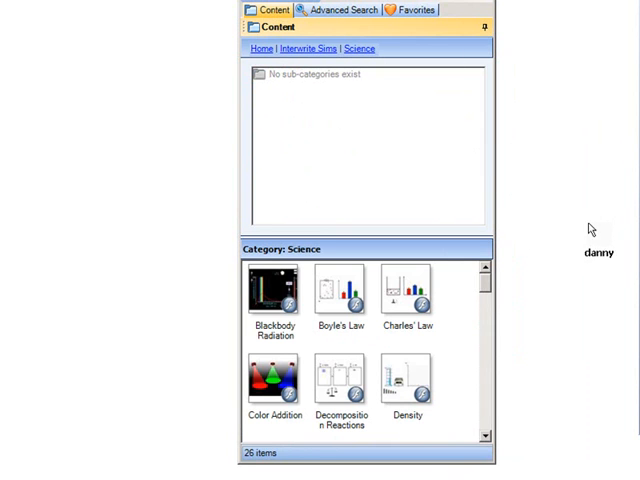
{"action": "scroll", "scroll_direction": "down", "scroll_amount": 3}
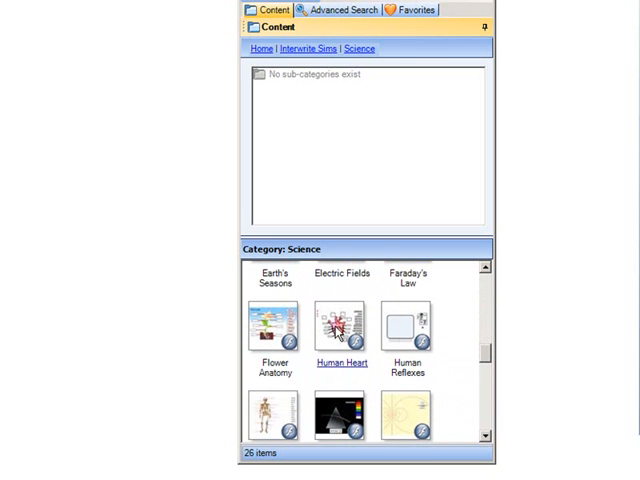
{"action": "left_click", "coordinate": [340, 363]}
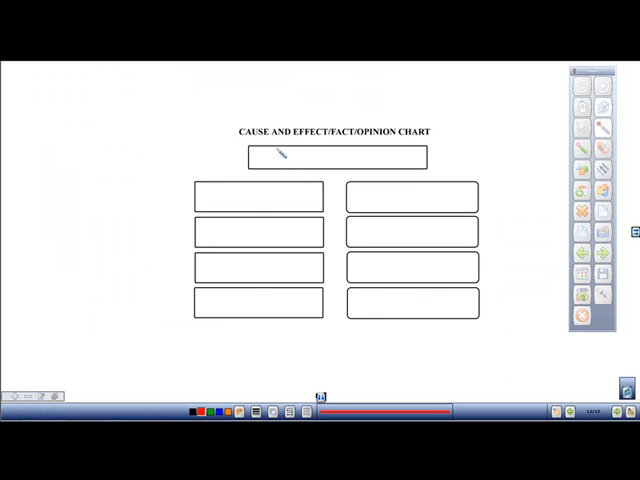
- Write with the pen in the top box of the cause-and-effect chart
{"action": "left_click_drag", "start_coordinate": [265, 150], "coordinate": [295, 165]}
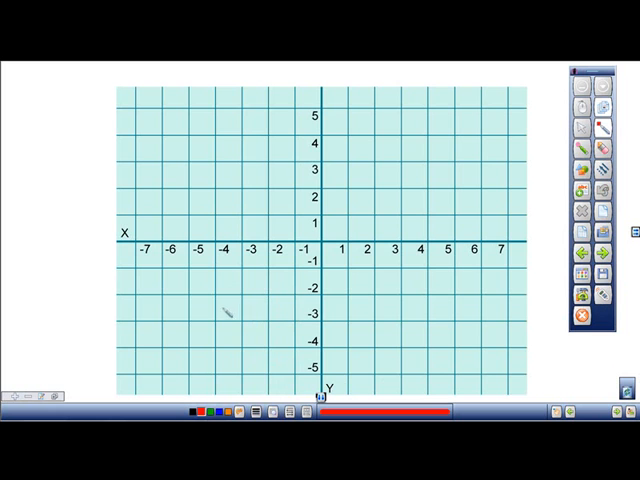
- Mark a red dot at (-4, -3), then pick a different ink colour
{"action": "left_click", "coordinate": [218, 321]}
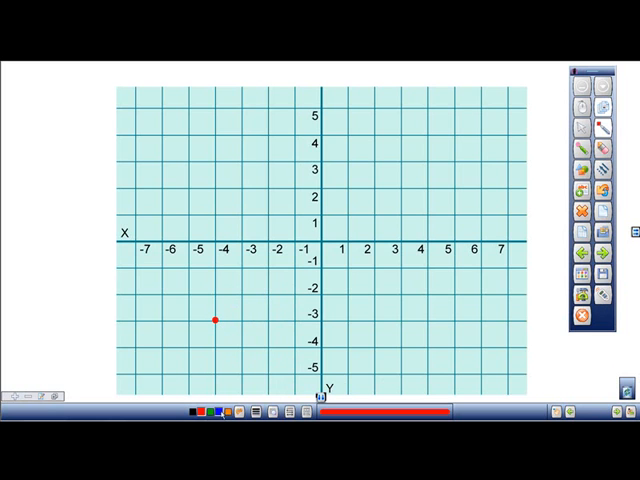
{"action": "left_click", "coordinate": [428, 189]}
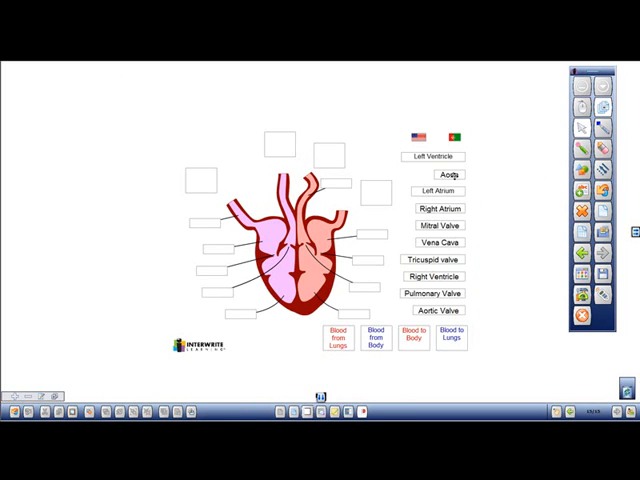
- Drag the Aorta label onto its box beside the heart diagram
{"action": "left_click_drag", "start_coordinate": [430, 175], "coordinate": [350, 189]}
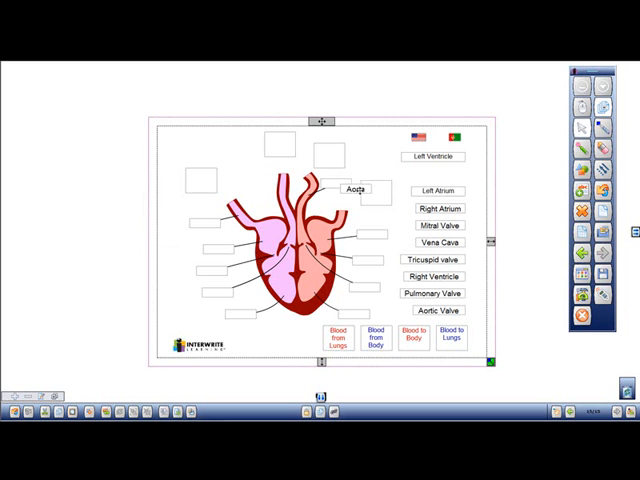